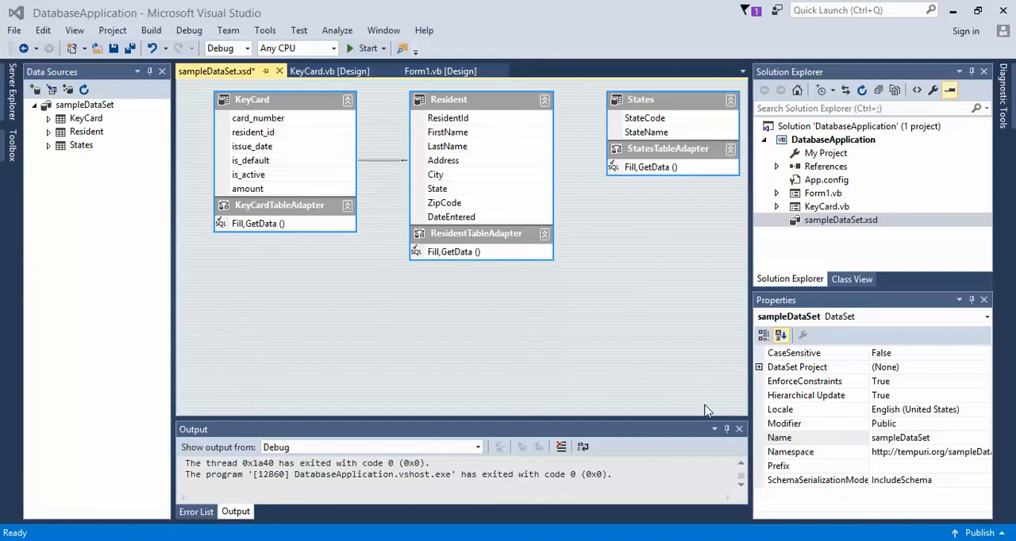
pyautogui.moveTo(379, 250)
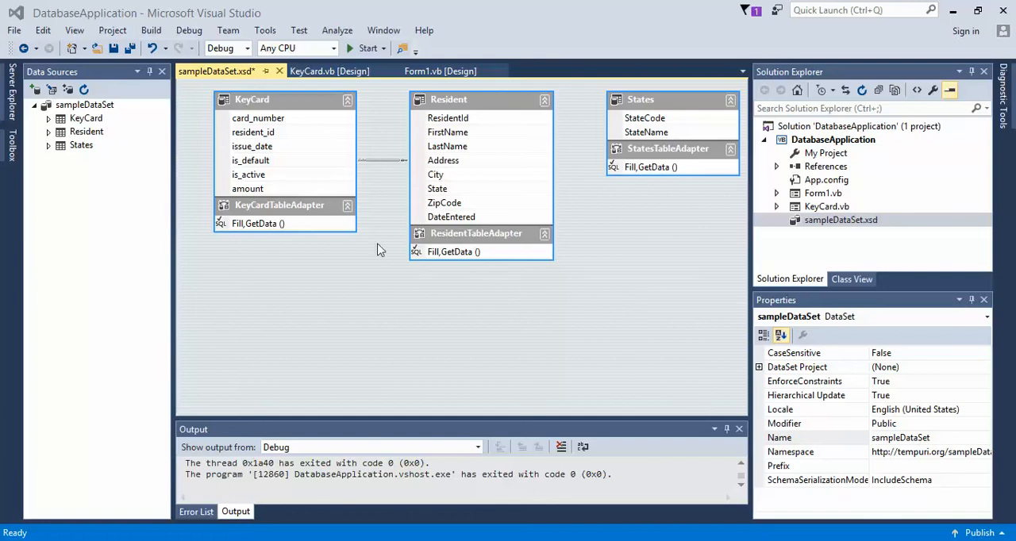
pyautogui.moveTo(387, 114)
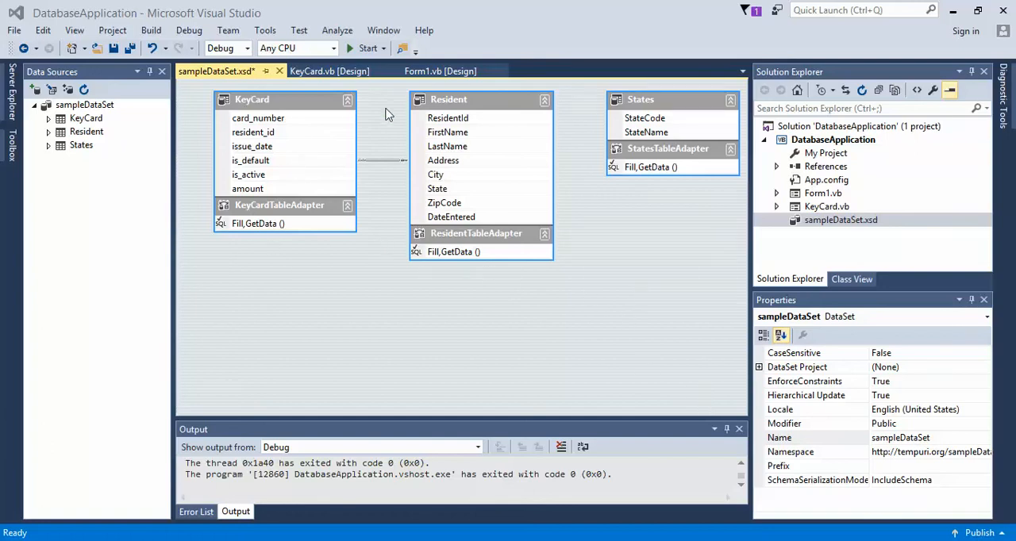
pyautogui.moveTo(362, 200)
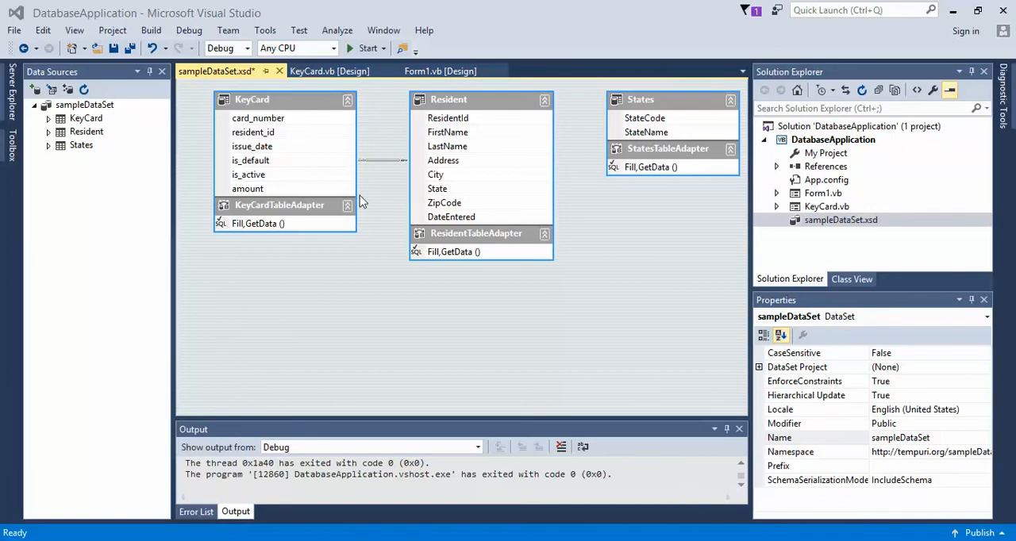
pyautogui.moveTo(257, 230)
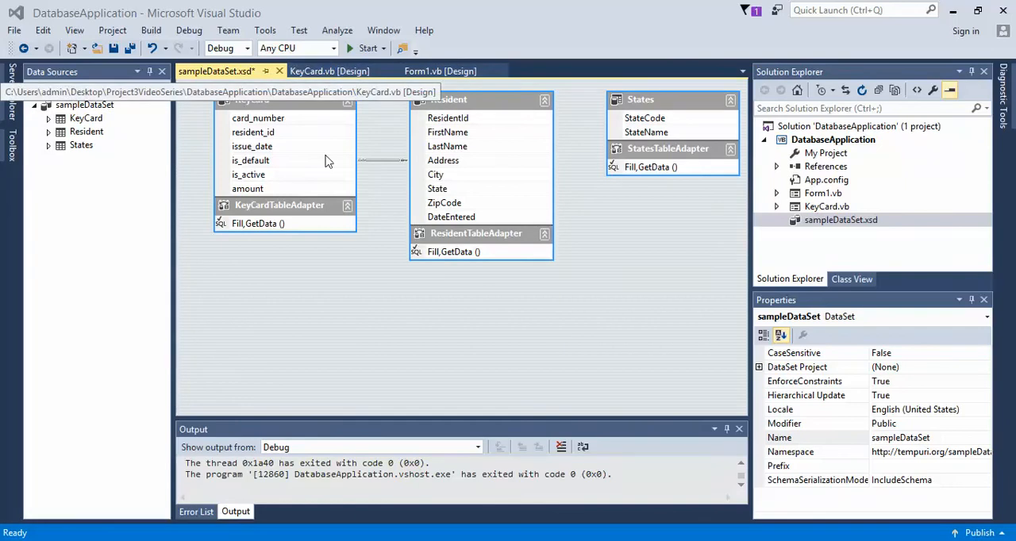
# Step: Select the KeyCardTableAdapter's Fill, GetData() query to show its properties
pyautogui.click(257, 222)
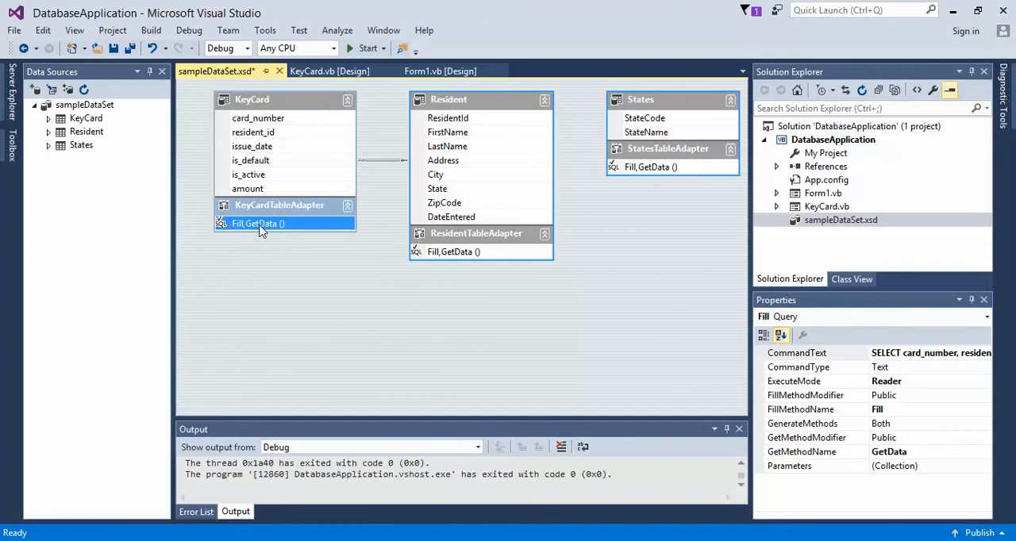
# Step: Start reconfiguring the Fill, GetData() query via Configure... on its context menu
pyautogui.rightClick(257, 222)
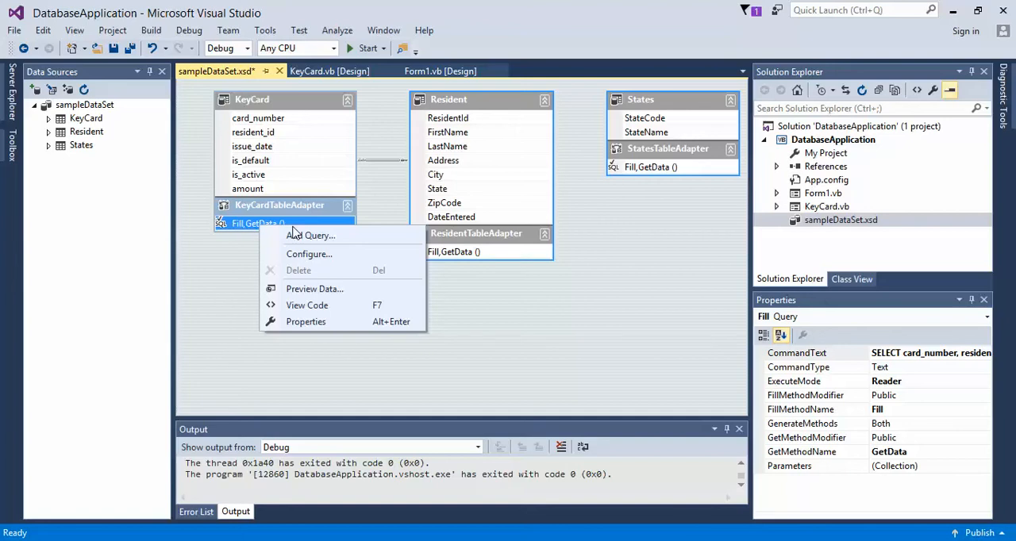
pyautogui.click(315, 235)
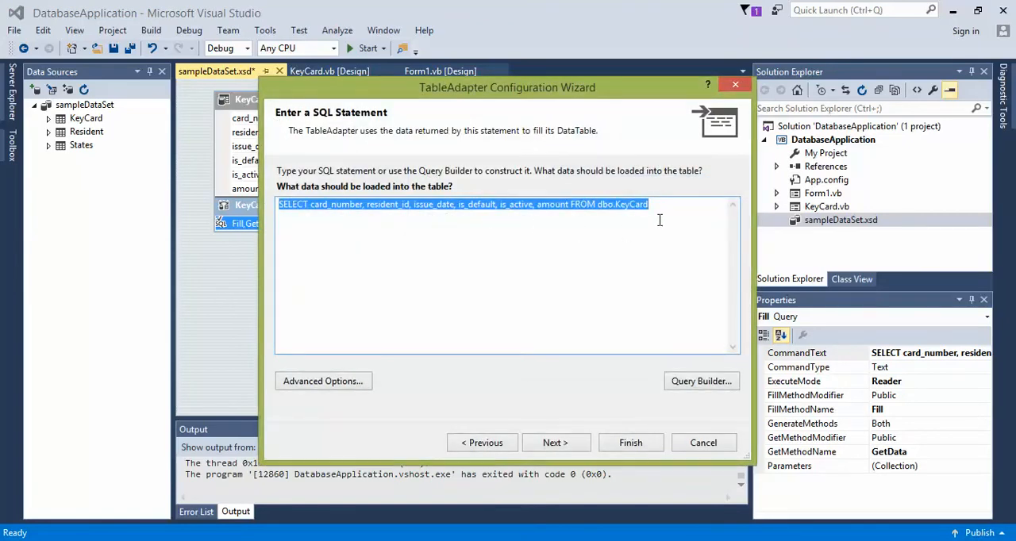
pyautogui.click(329, 204)
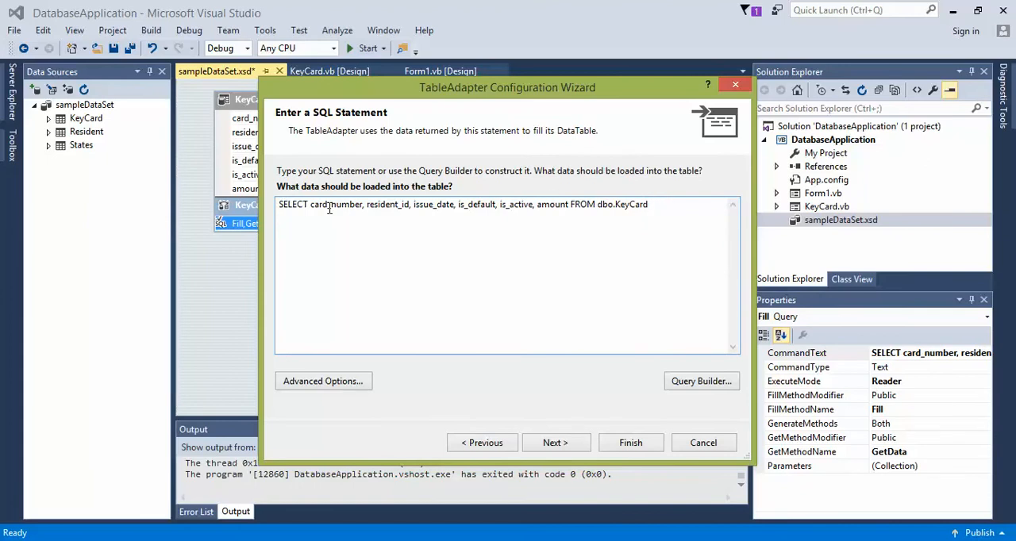
pyautogui.moveTo(454, 203)
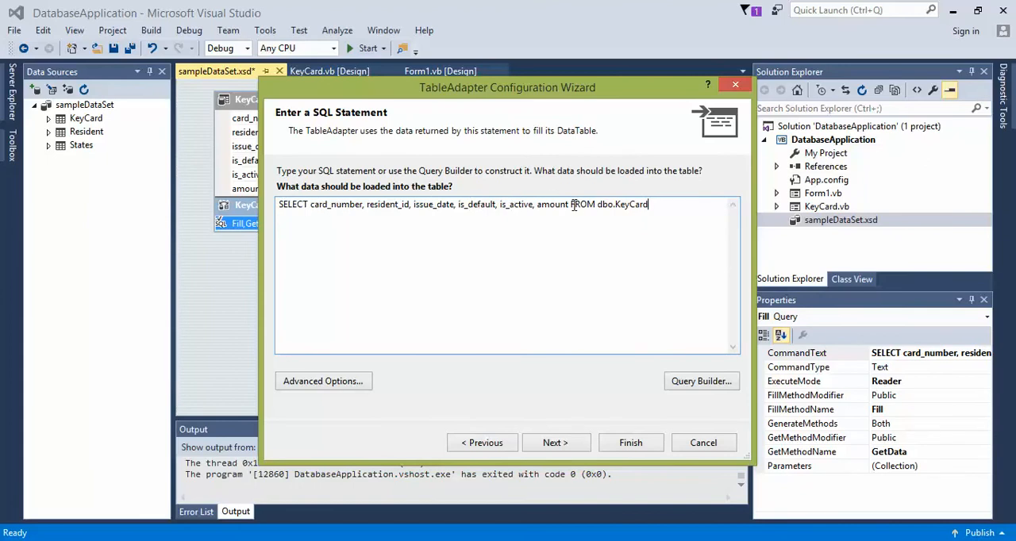
pyautogui.doubleClick(554, 203)
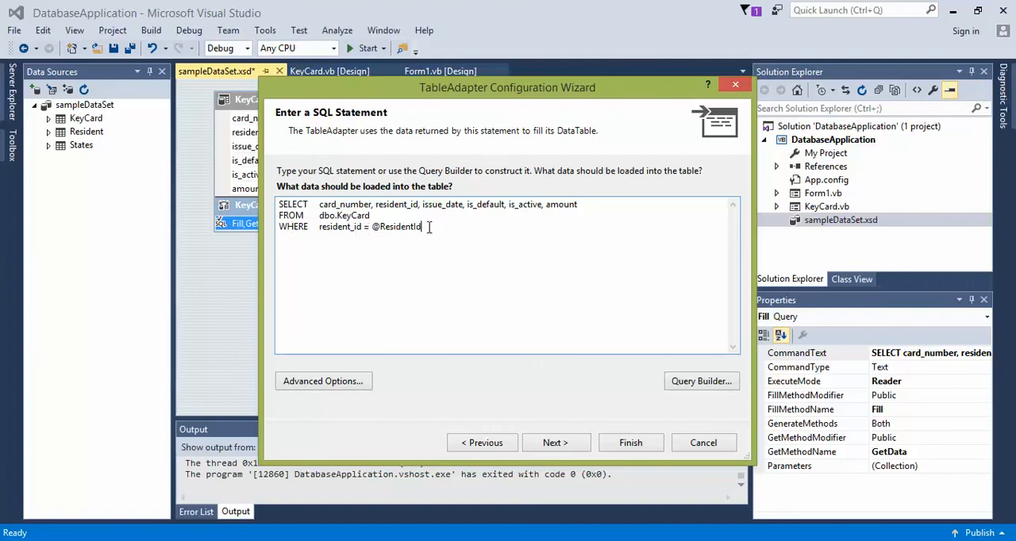
pyautogui.doubleClick(397, 225)
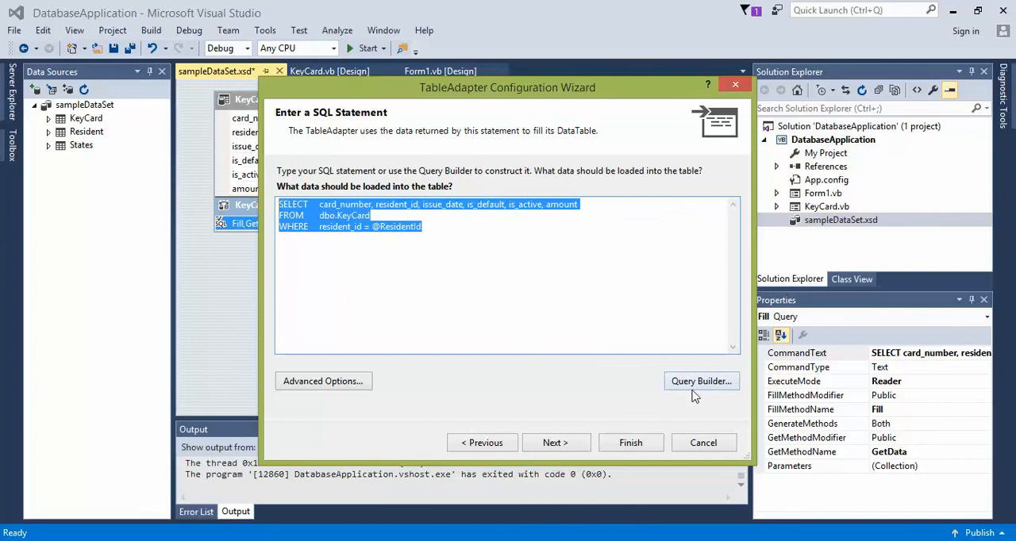
pyautogui.click(701, 381)
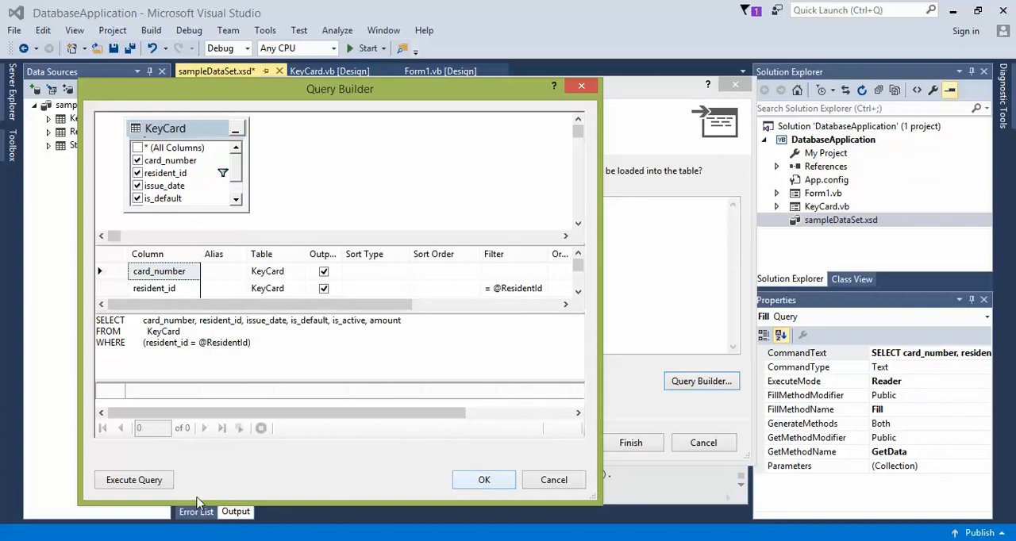
pyautogui.click(133, 480)
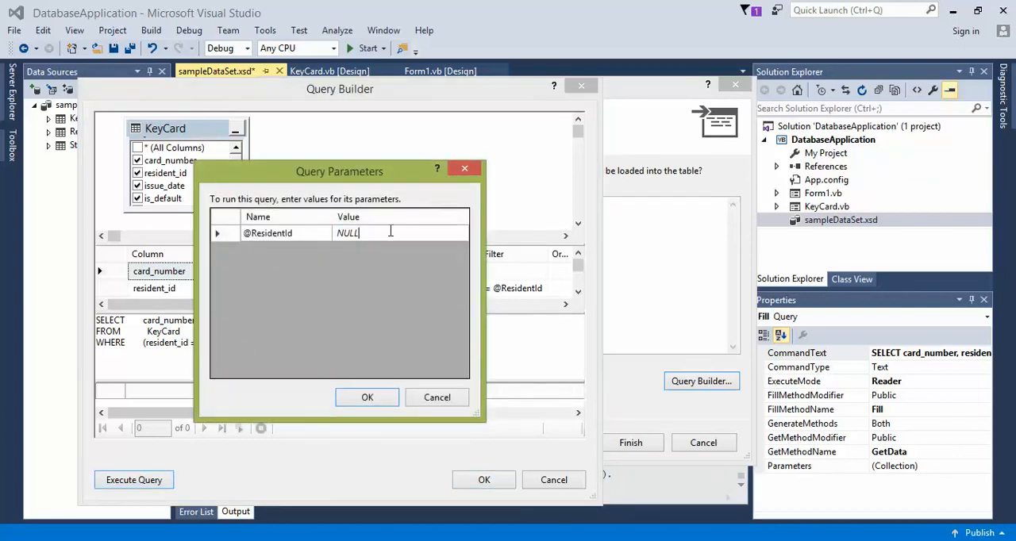
pyautogui.write('1')
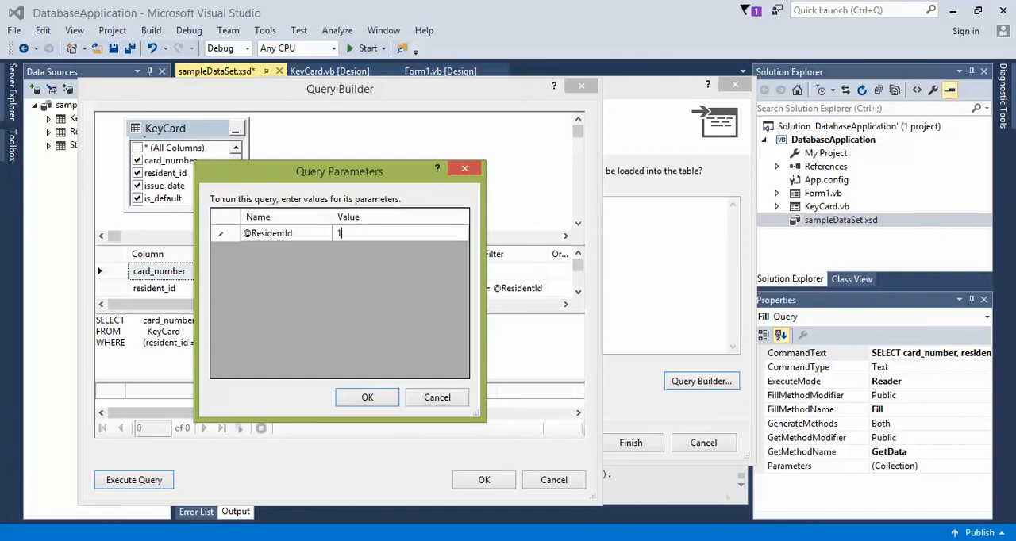
pyautogui.click(366, 397)
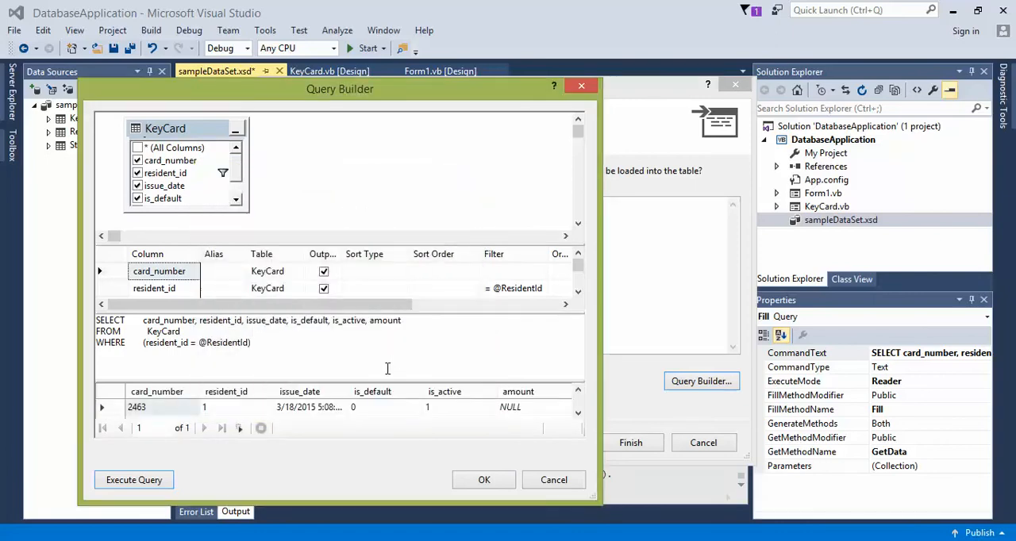
pyautogui.moveTo(464, 420)
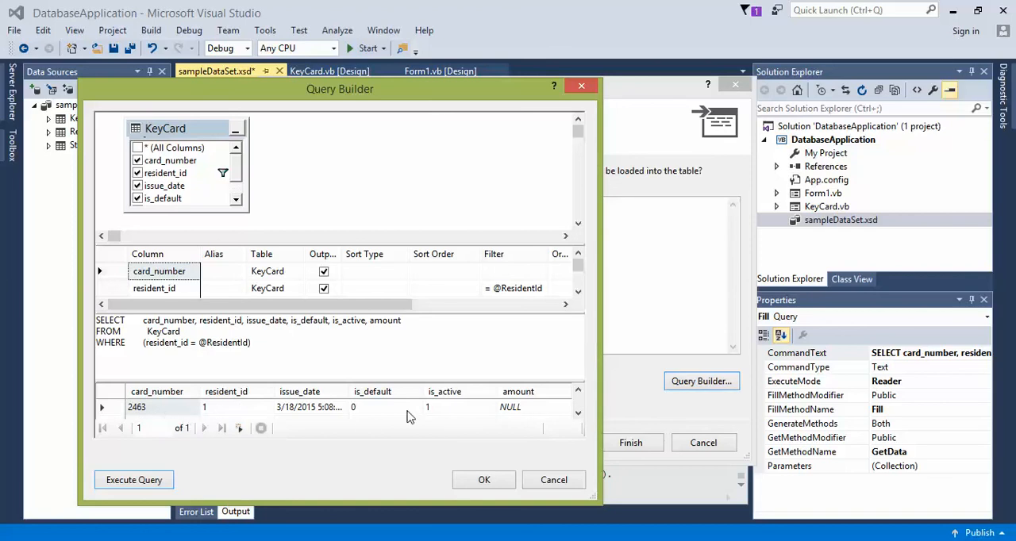
pyautogui.moveTo(457, 414)
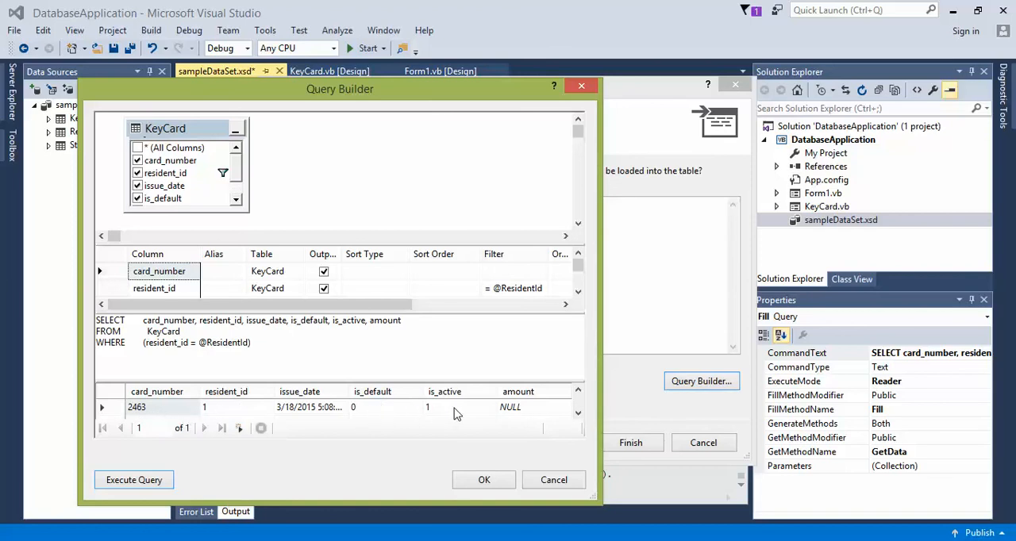
pyautogui.moveTo(390, 407)
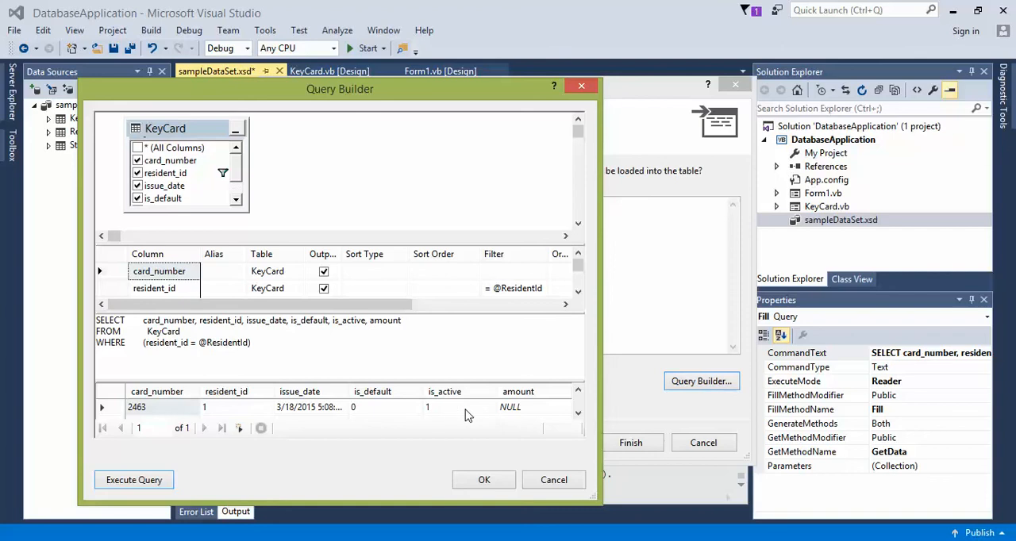
pyautogui.moveTo(448, 416)
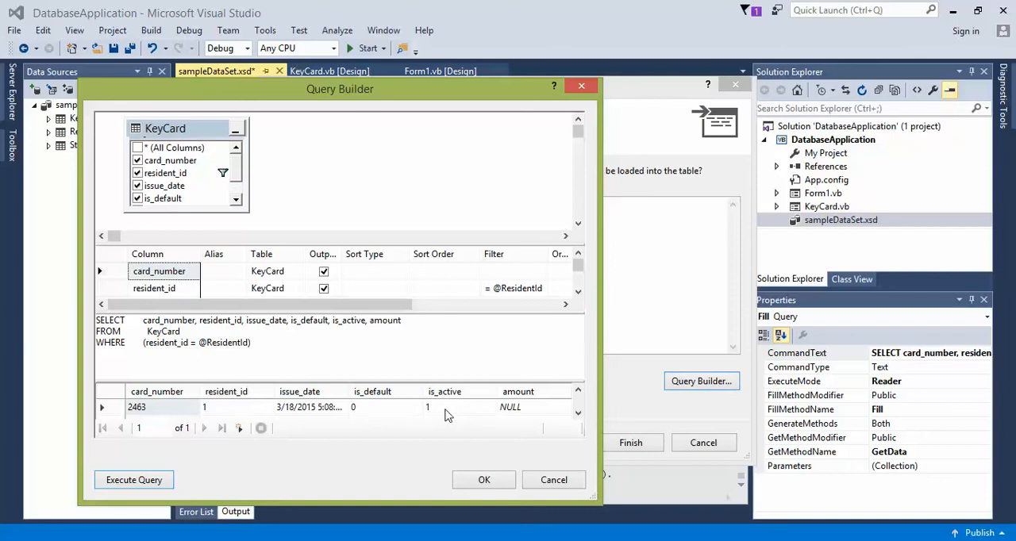
pyautogui.moveTo(446, 413)
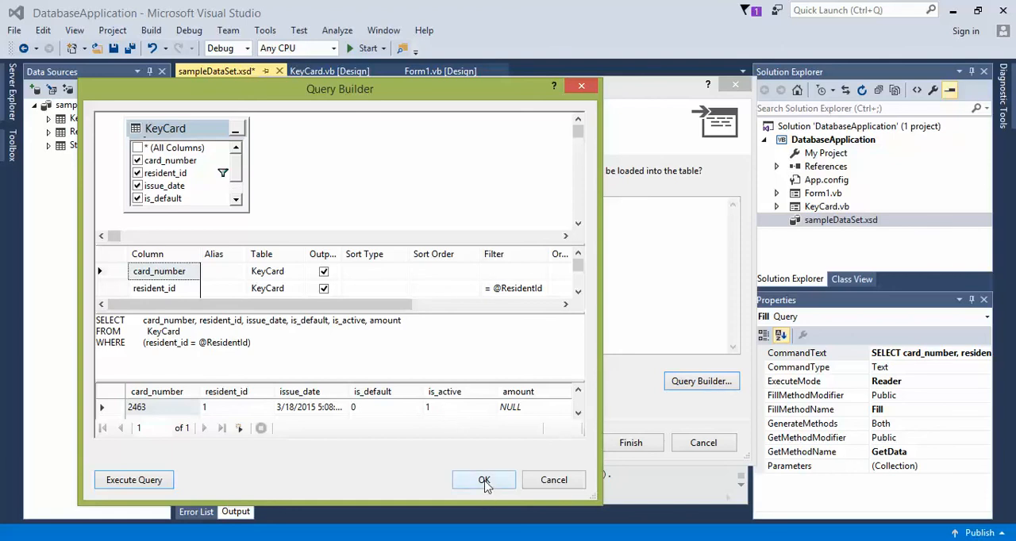
# Step: Accept the built query and advance the wizard to the method-generation page
pyautogui.click(483, 479)
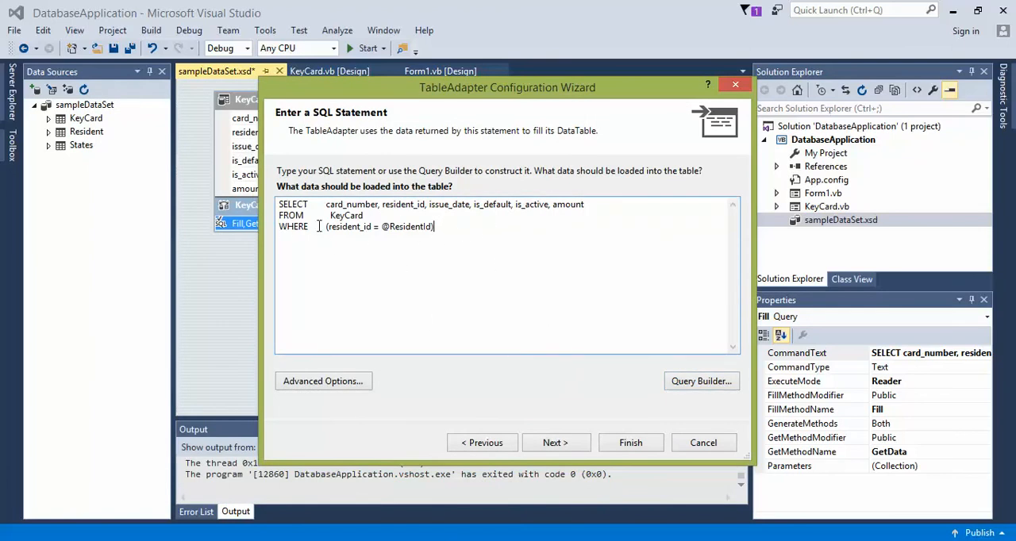
pyautogui.click(555, 443)
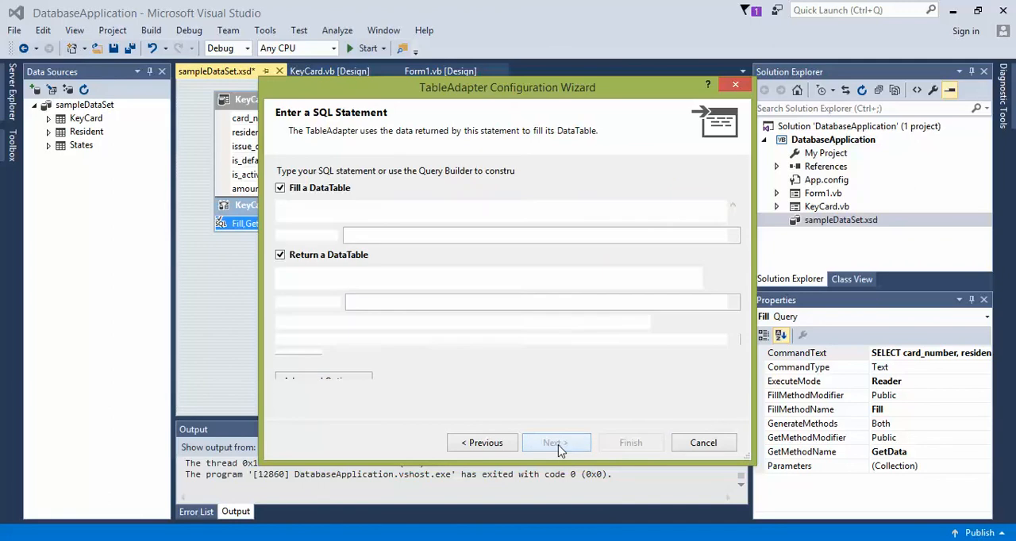
# Step: Disable GetData and update methods, name the fill method FillKeyCardData, and view the wizard results
pyautogui.click(556, 441)
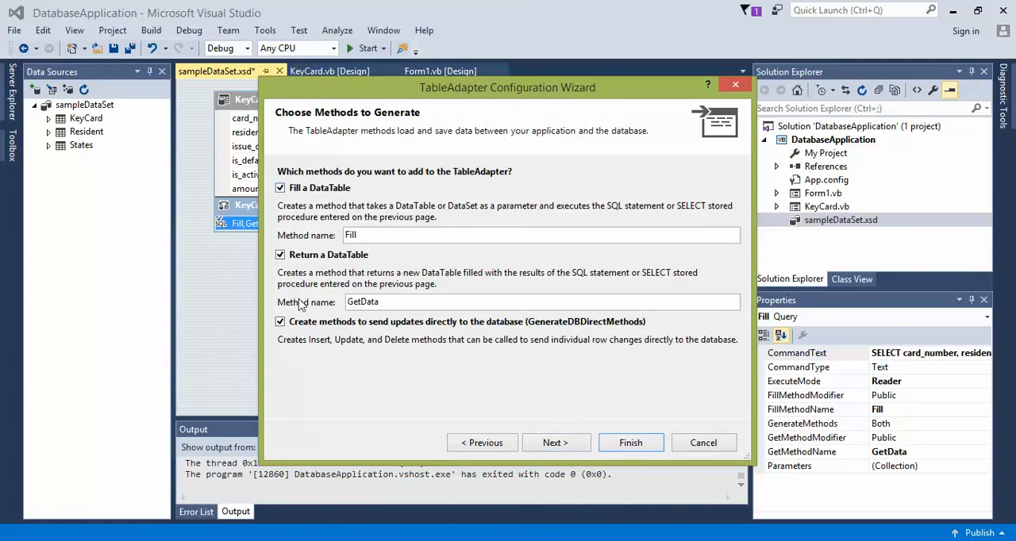
pyautogui.click(279, 321)
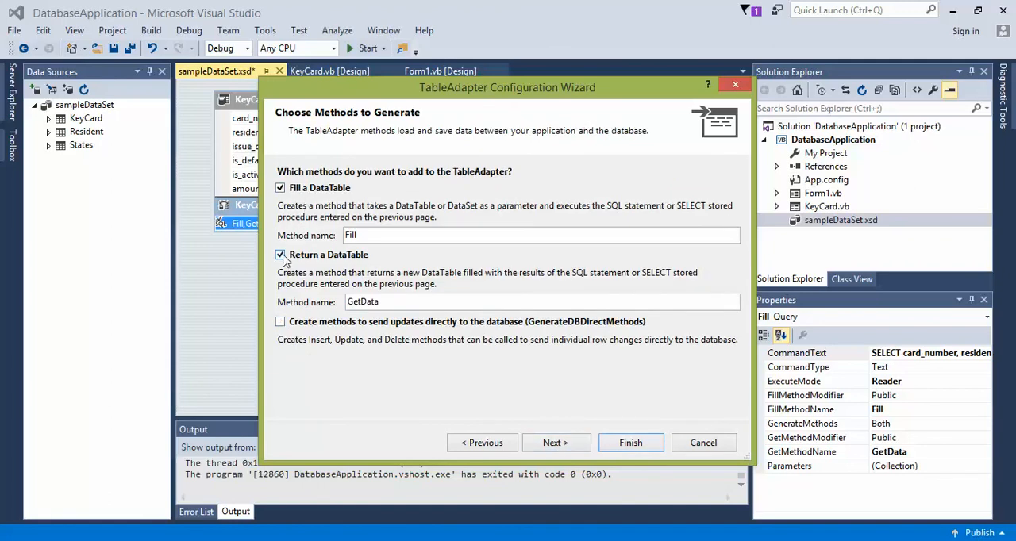
pyautogui.click(280, 254)
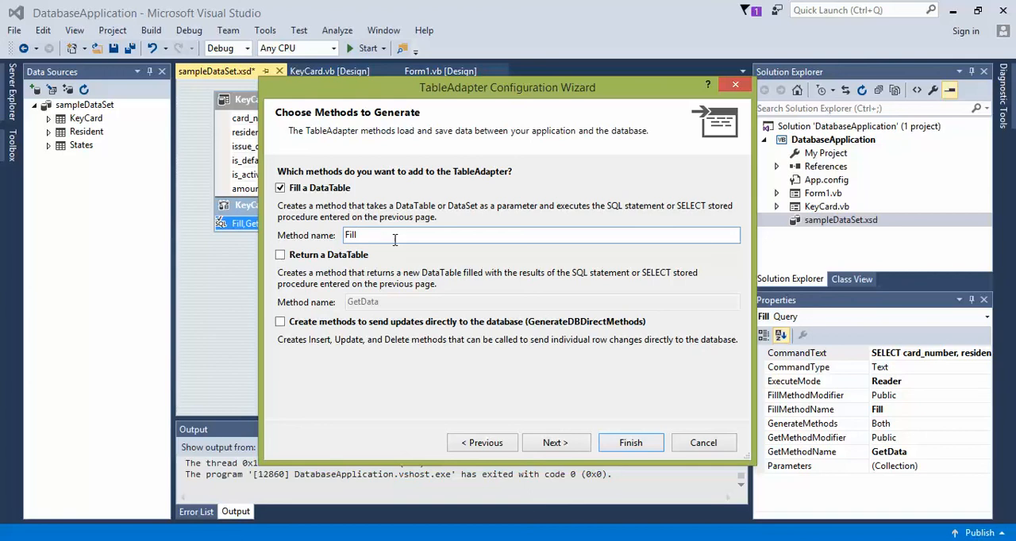
pyautogui.write('Key')
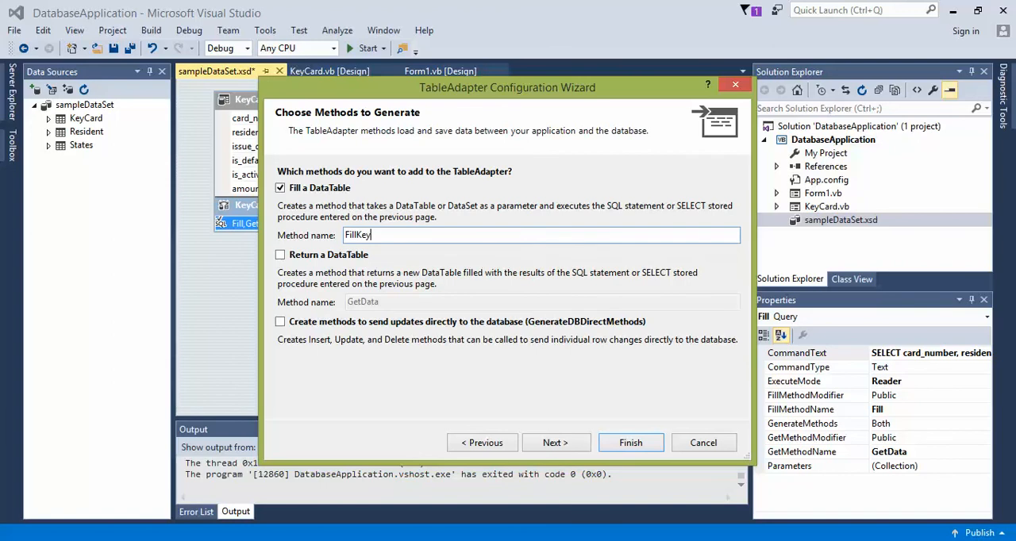
pyautogui.write('CardData')
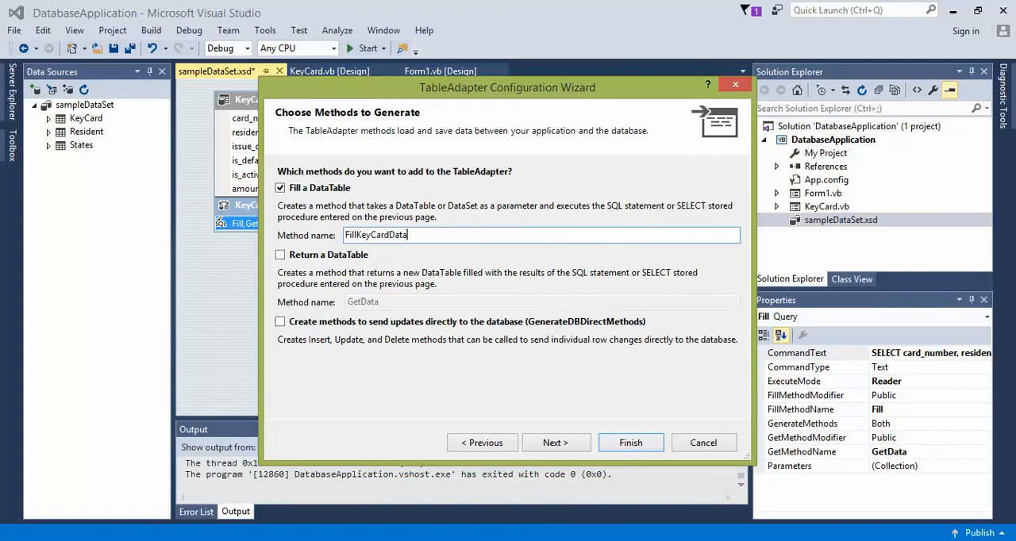
pyautogui.moveTo(552, 394)
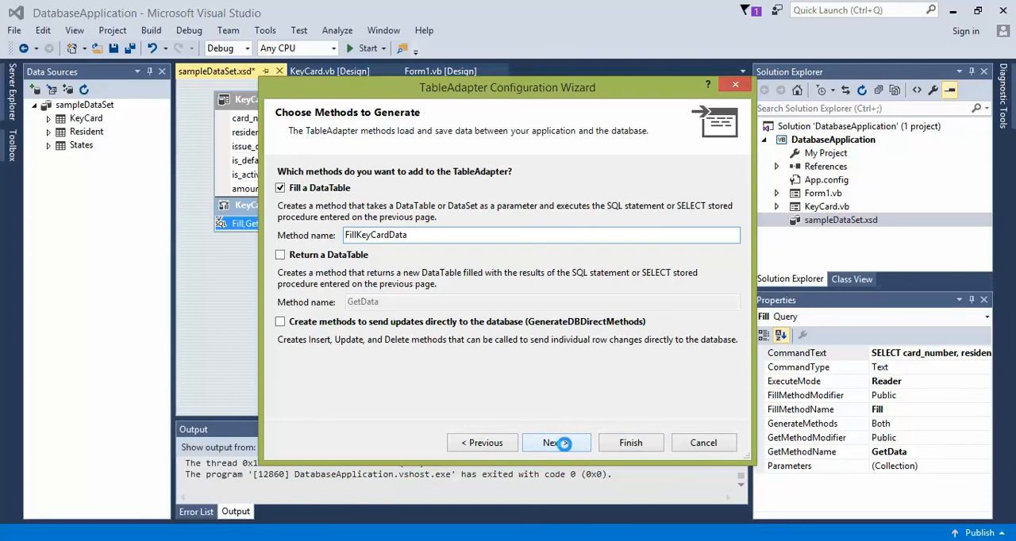
pyautogui.click(551, 442)
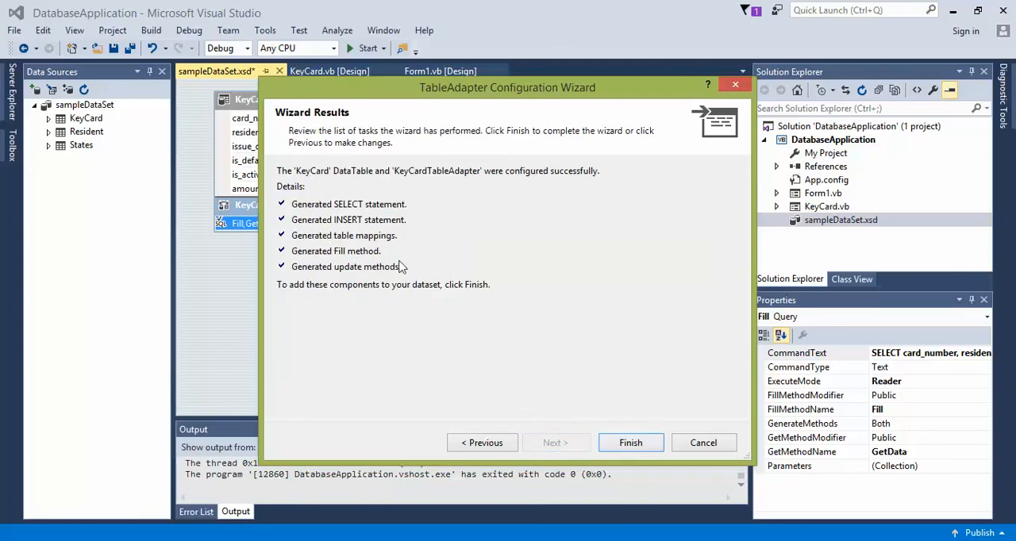
pyautogui.click(630, 441)
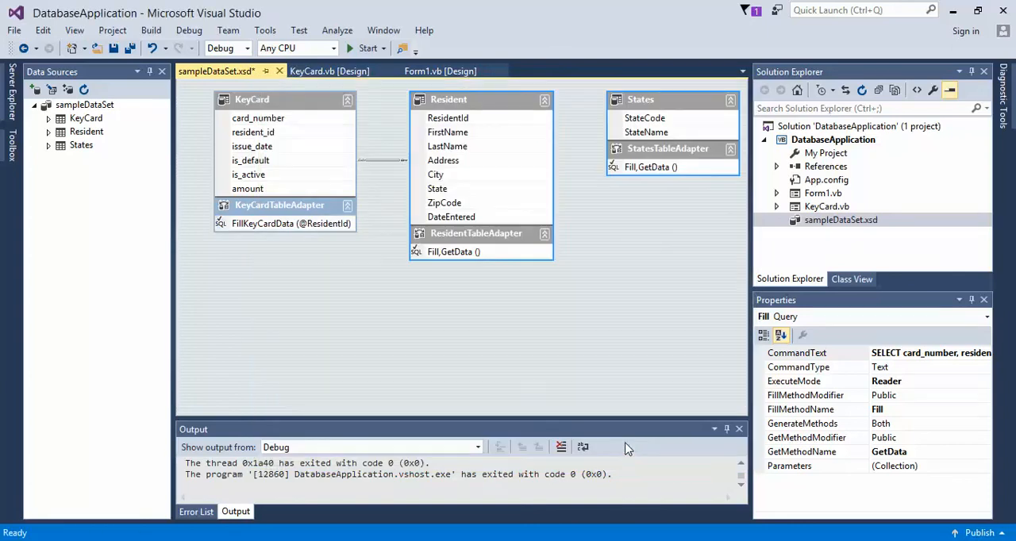
pyautogui.moveTo(289, 365)
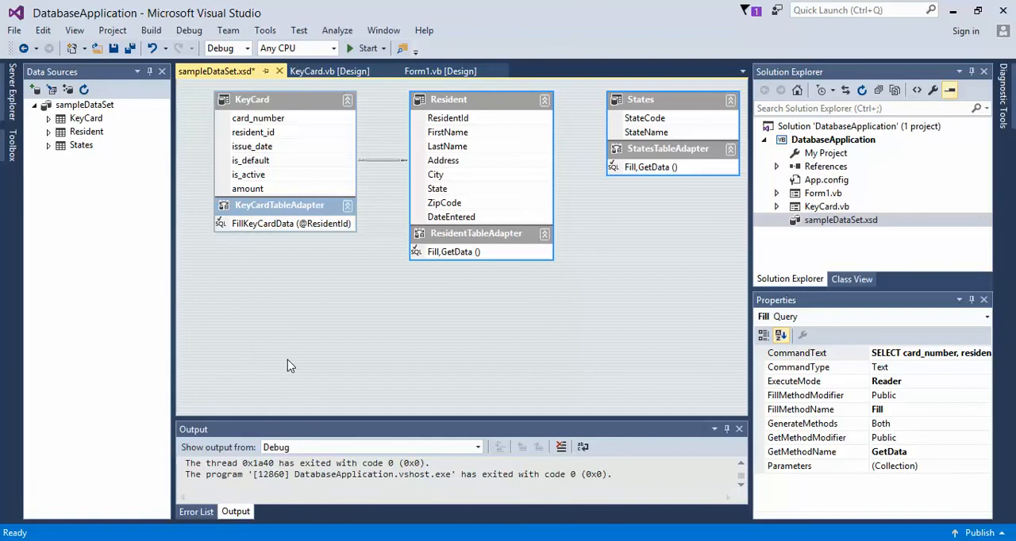